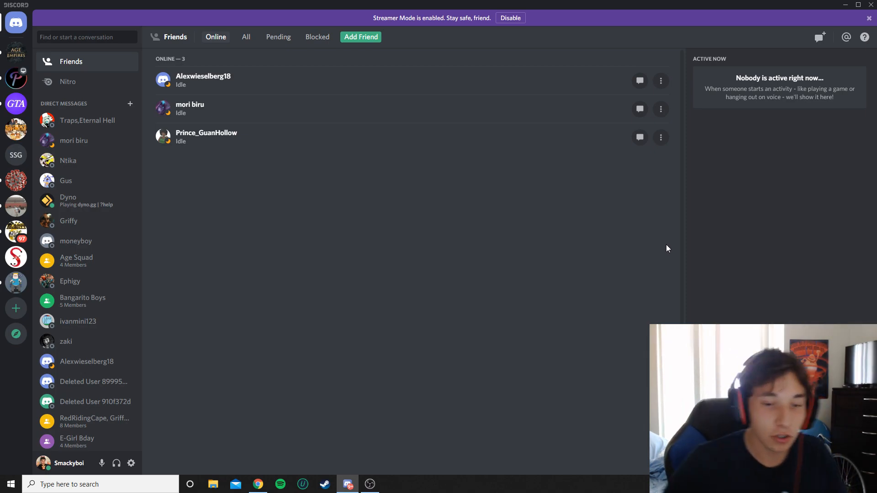
pyautogui.moveTo(605, 246)
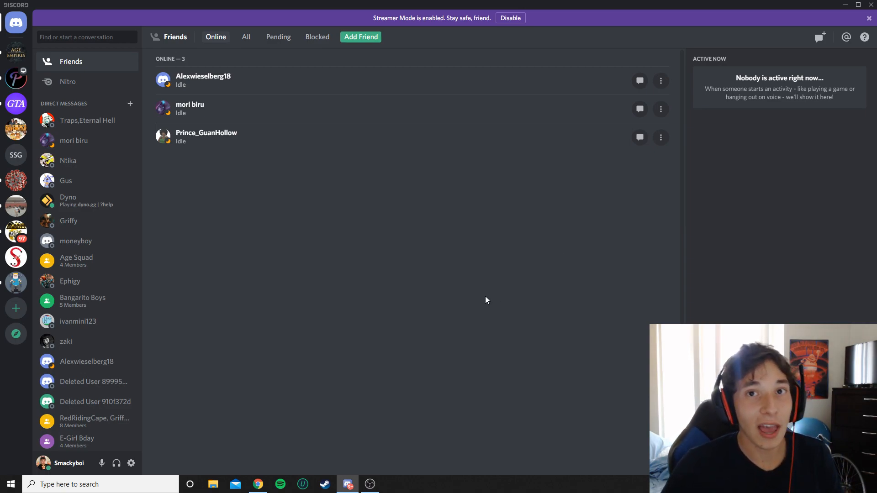
pyautogui.moveTo(131, 463)
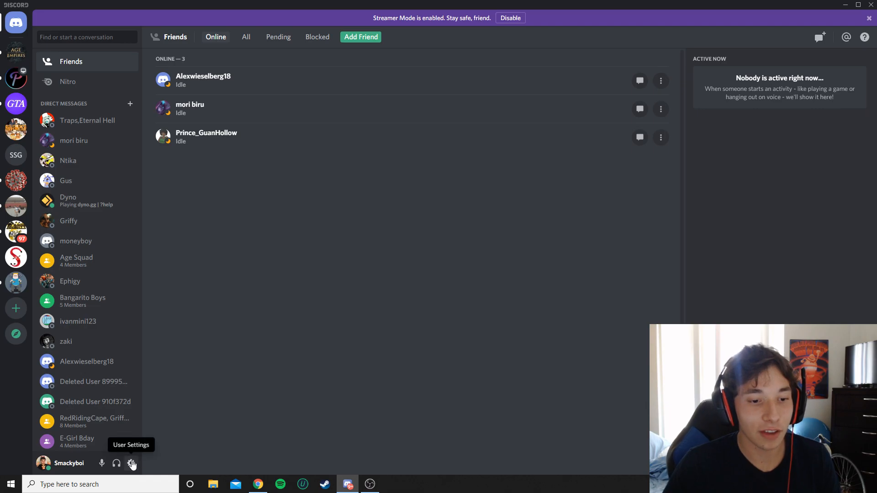
# - Open Discord's User Settings from the gear icon beside the username
pyautogui.click(132, 464)
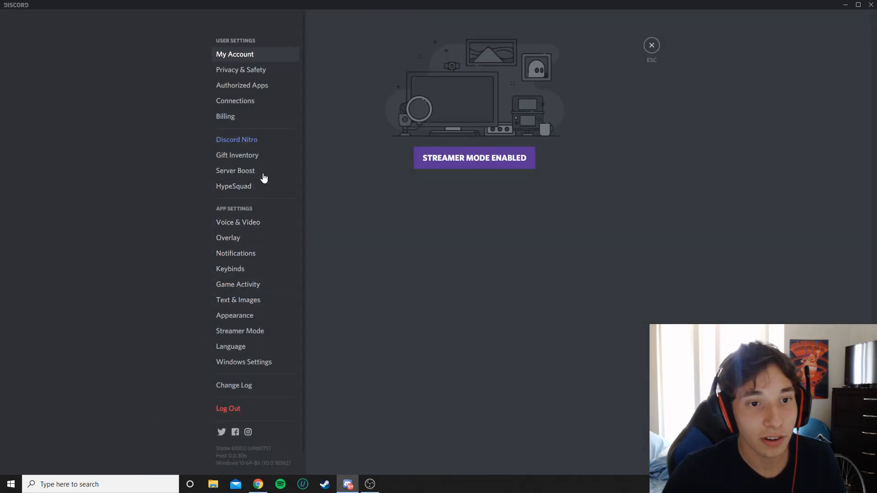
pyautogui.moveTo(260, 227)
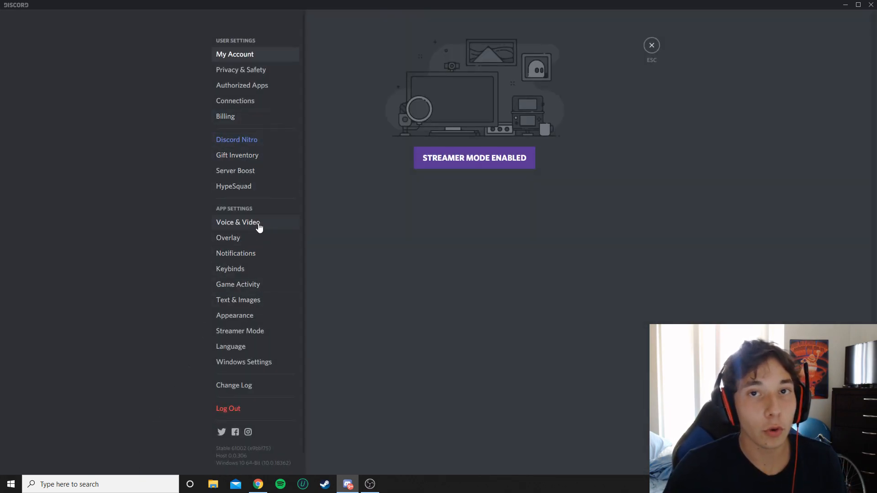
# - Go to Voice & Video settings and scroll down to the Advanced section
pyautogui.click(237, 223)
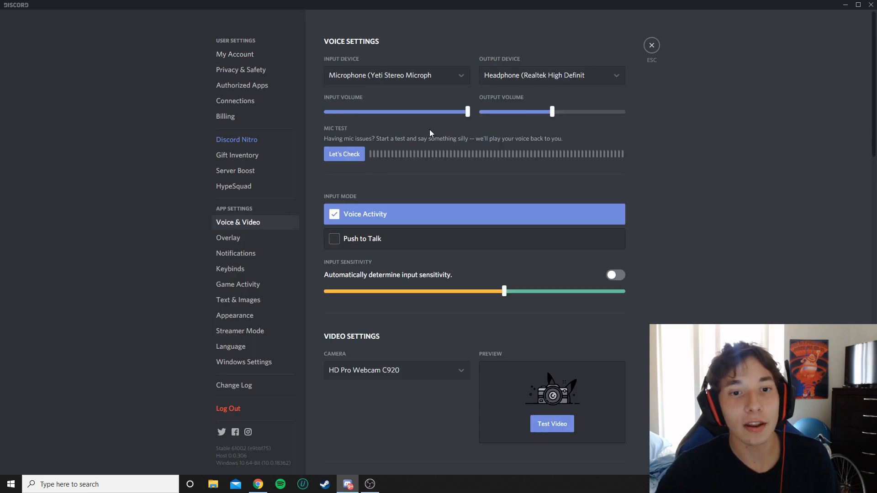
pyautogui.scroll(-3)
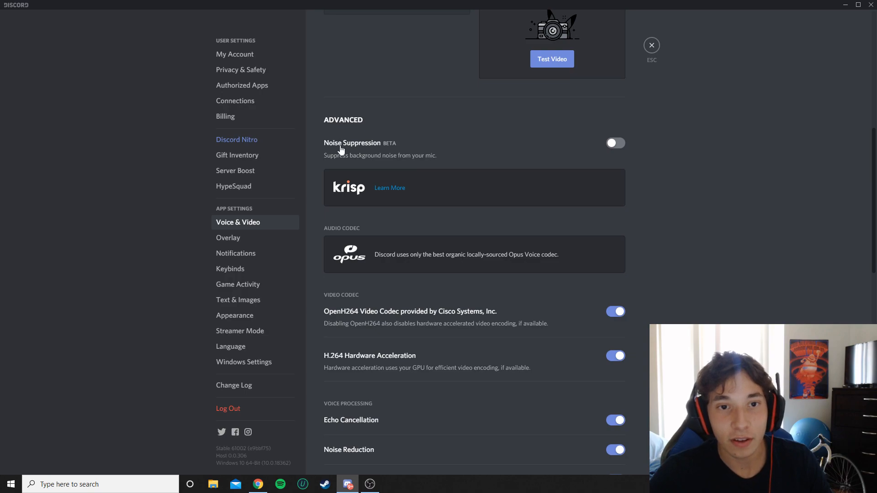
pyautogui.moveTo(453, 215)
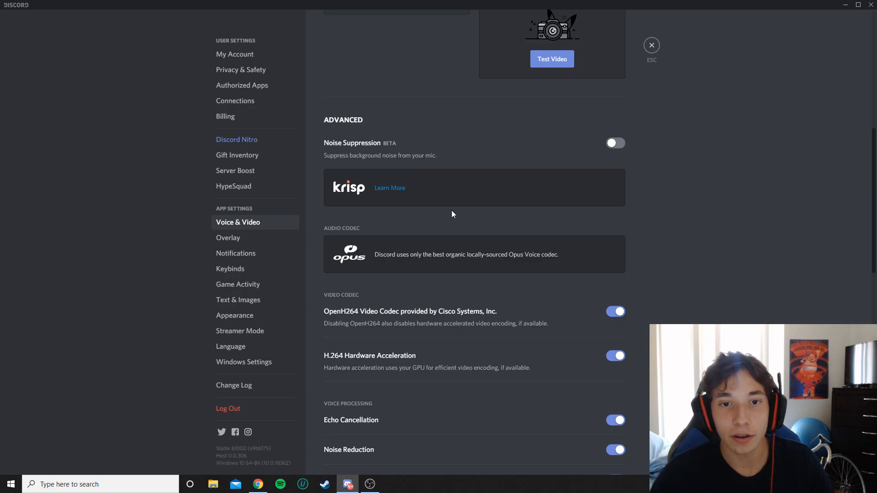
# - Switch on the Krisp Noise Suppression toggle under Advanced
pyautogui.click(616, 143)
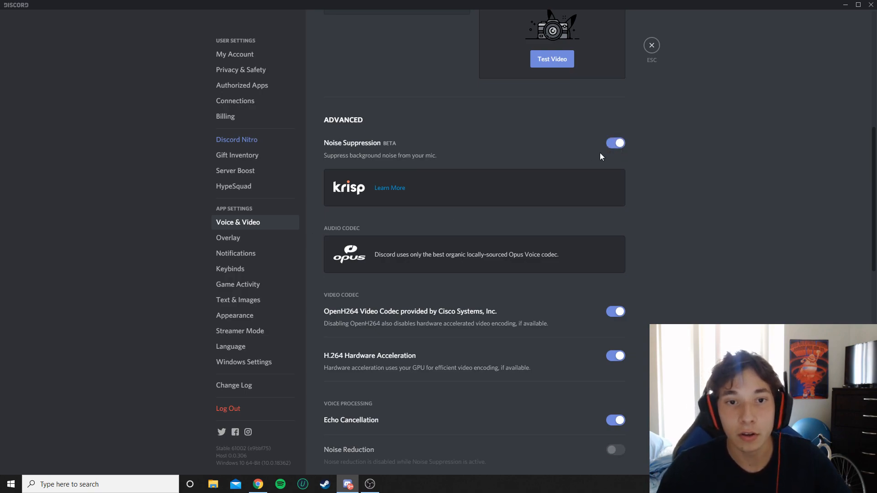
pyautogui.moveTo(444, 171)
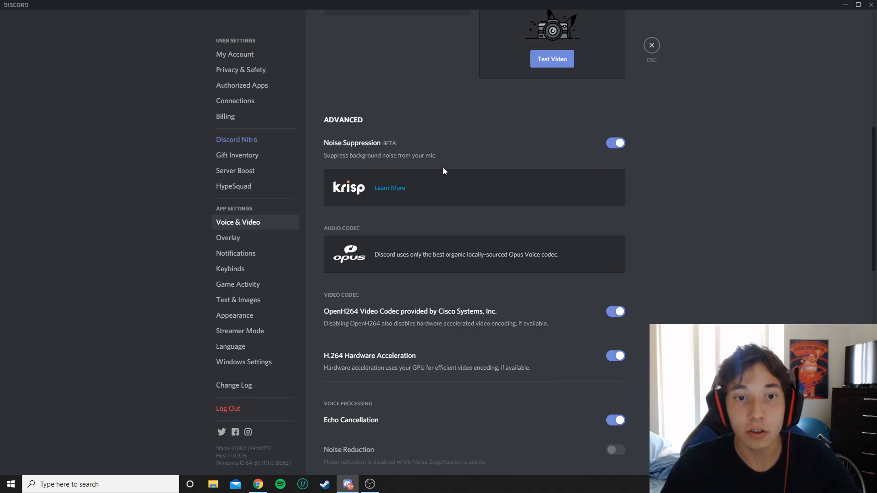
pyautogui.moveTo(429, 167)
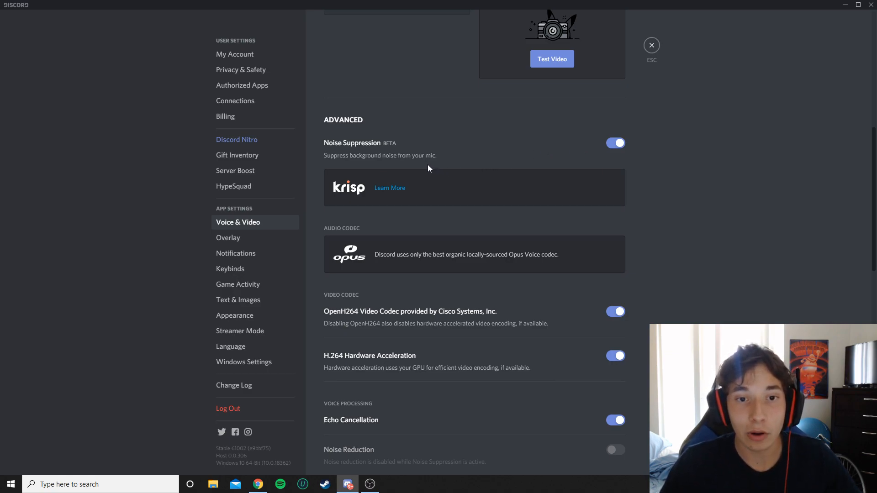
pyautogui.moveTo(435, 198)
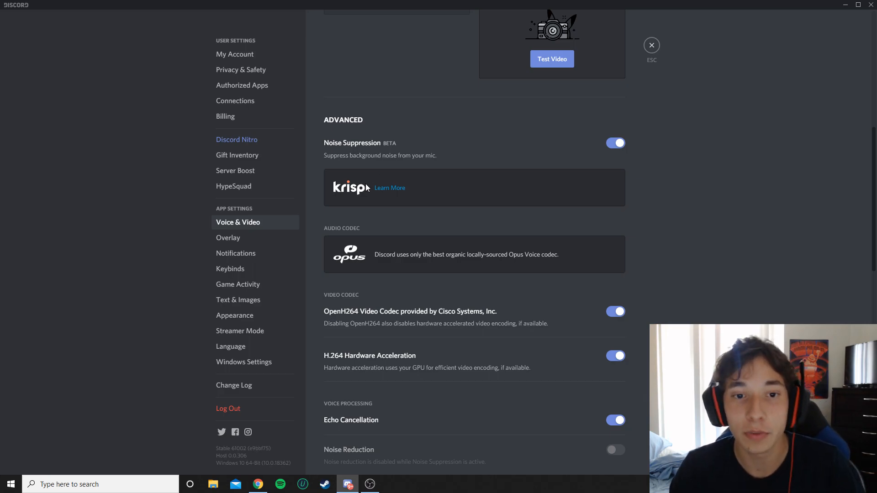
# - Open the Krisp Beta FAQ article in Chrome via the Learn More link
pyautogui.click(390, 188)
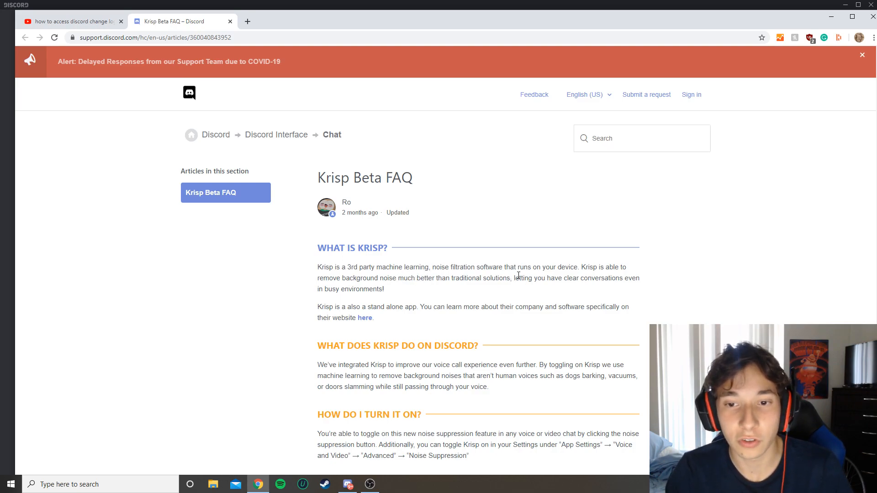
pyautogui.moveTo(573, 275)
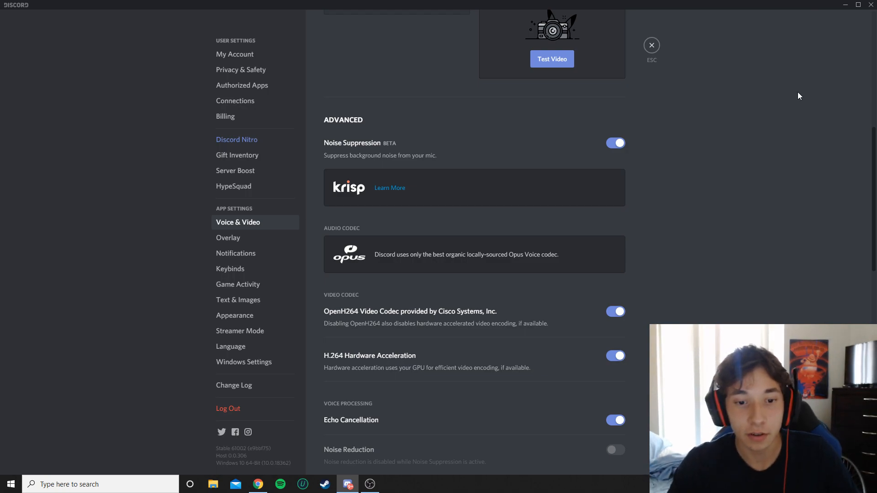
pyautogui.moveTo(793, 94)
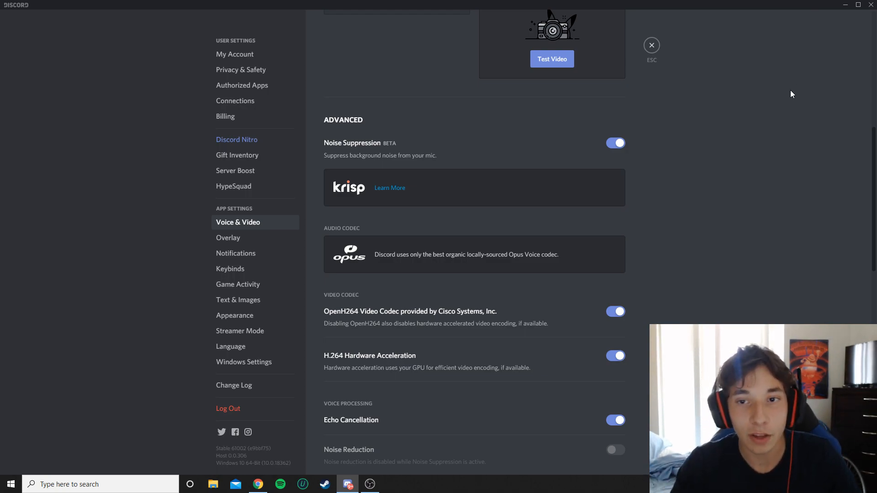
# - Scroll down through Voice Processing to the quality of service options
pyautogui.scroll(-3)
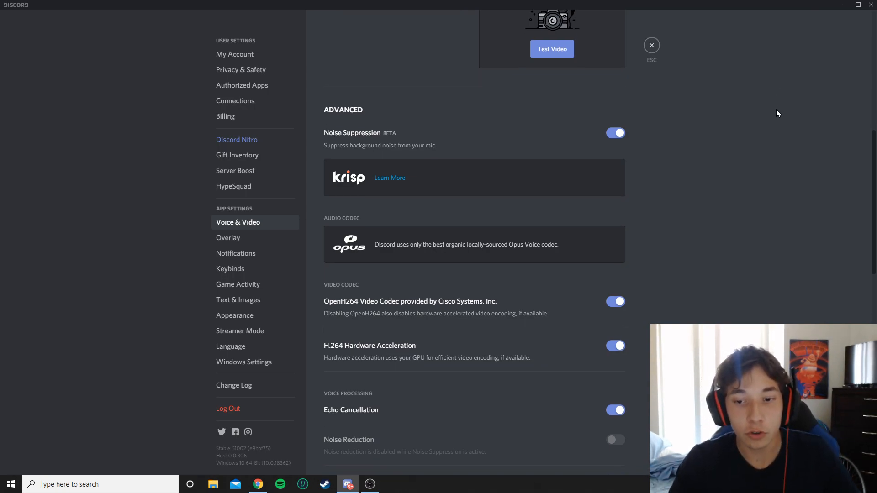
pyautogui.scroll(-3)
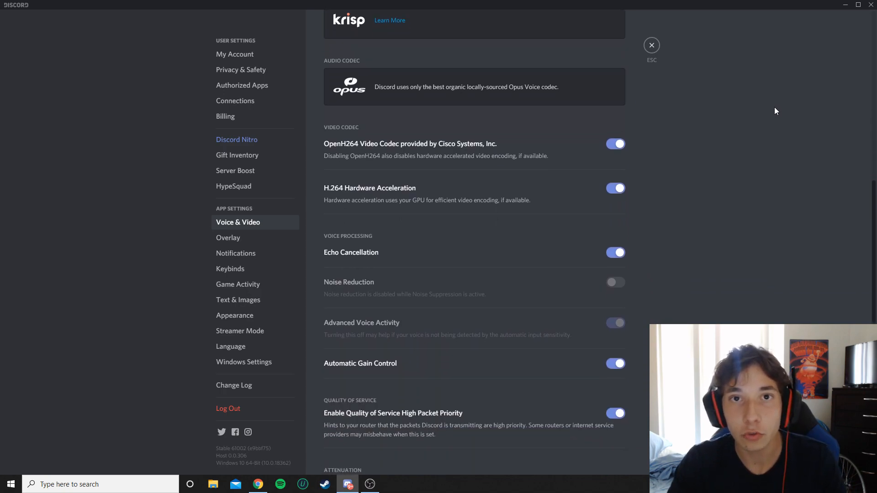